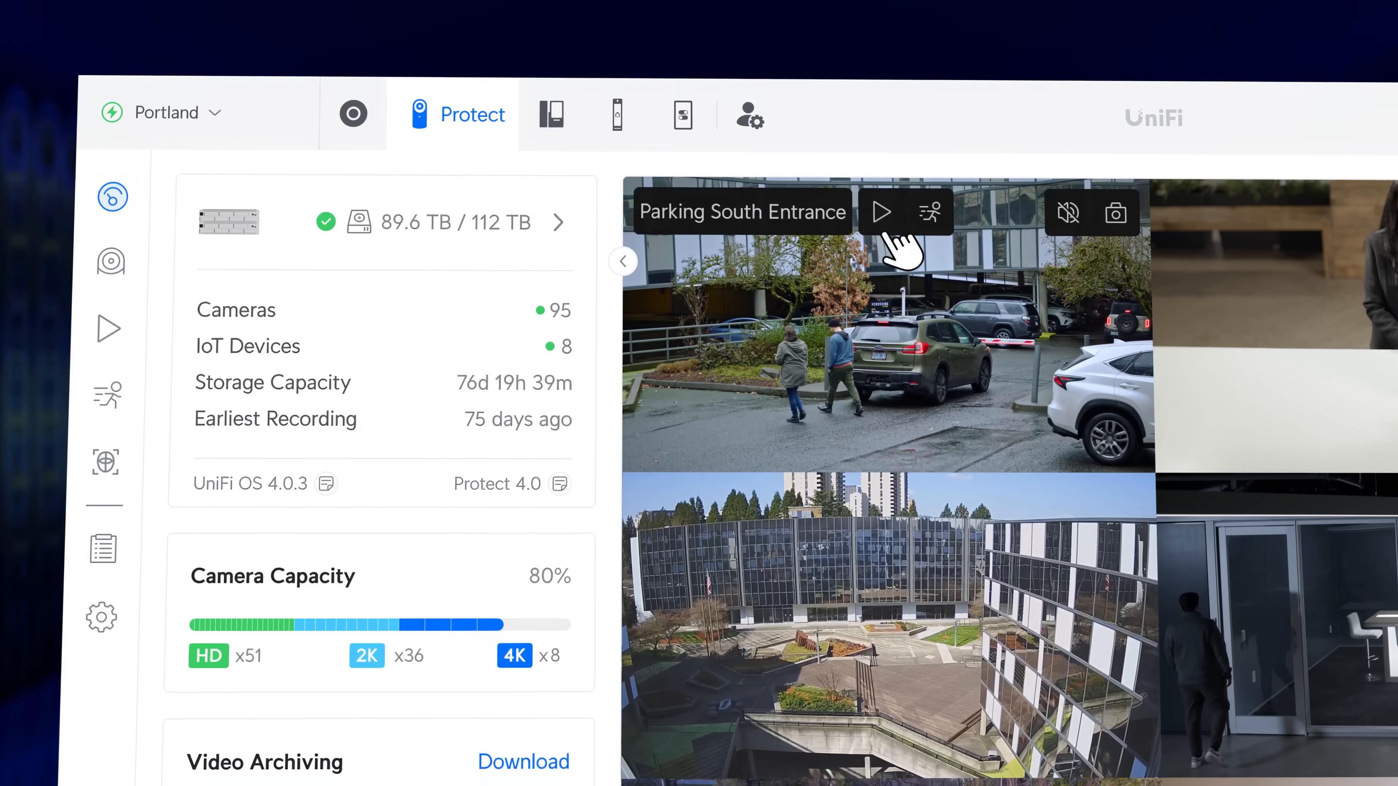
# Step: Play back the Parking South Entrance camera, then review and close the video archiving download options
pyautogui.click(882, 212)
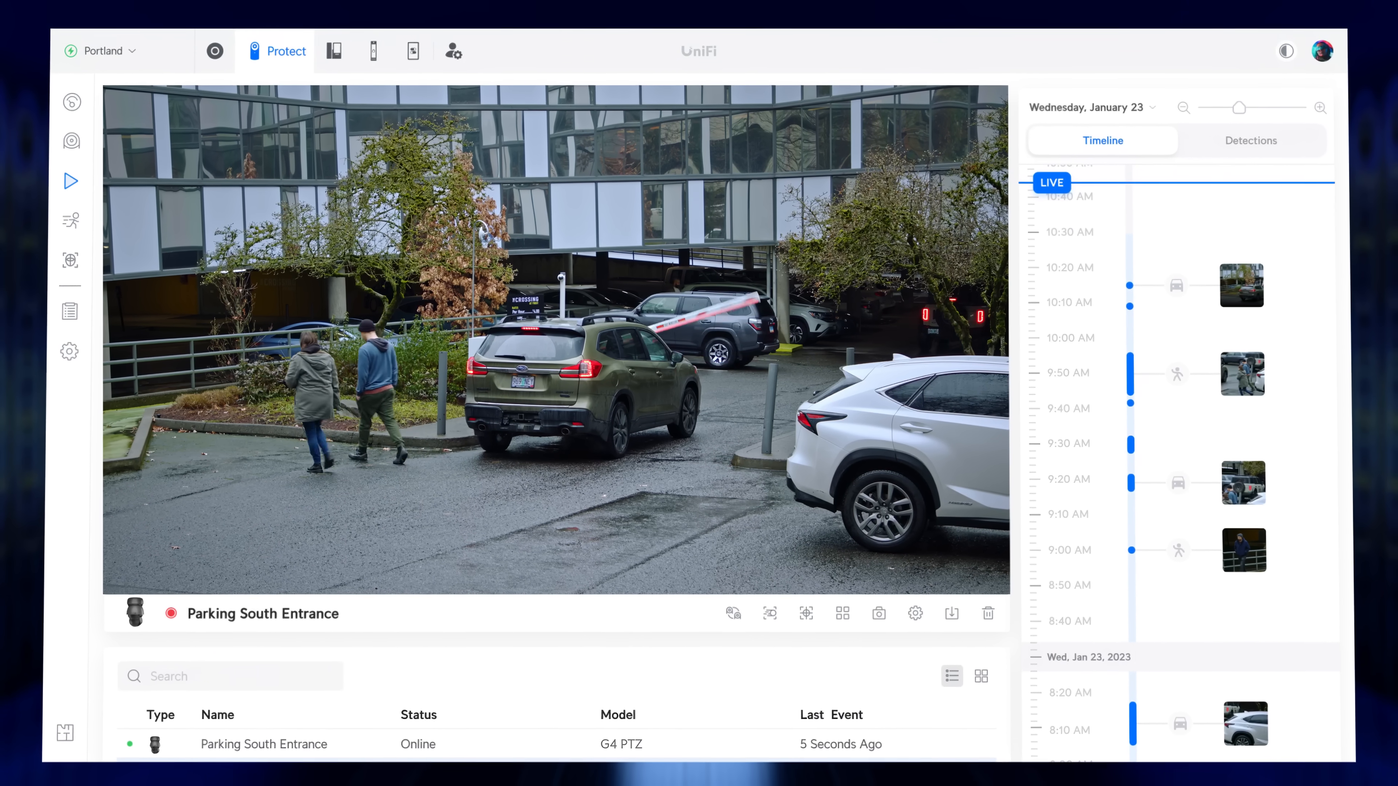
pyautogui.click(75, 103)
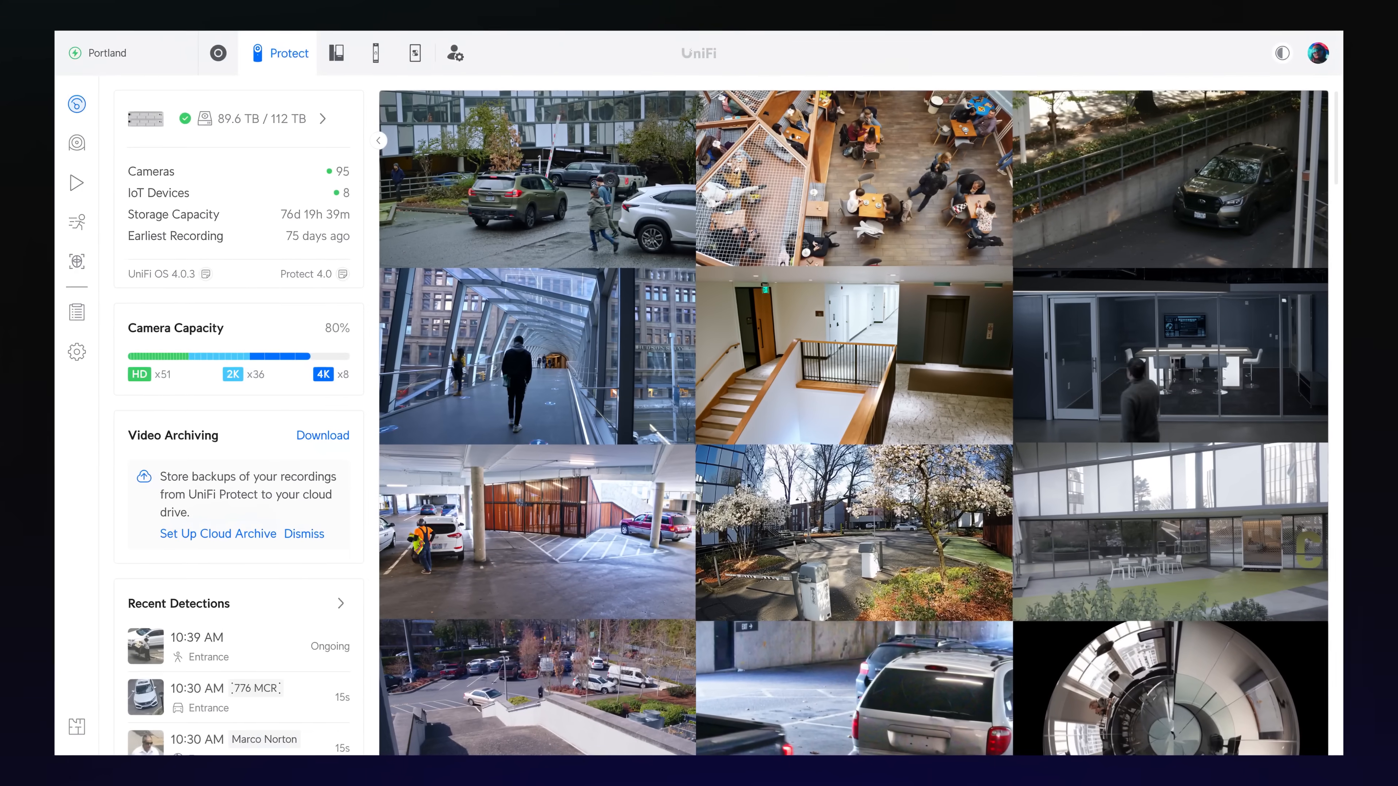
pyautogui.click(322, 436)
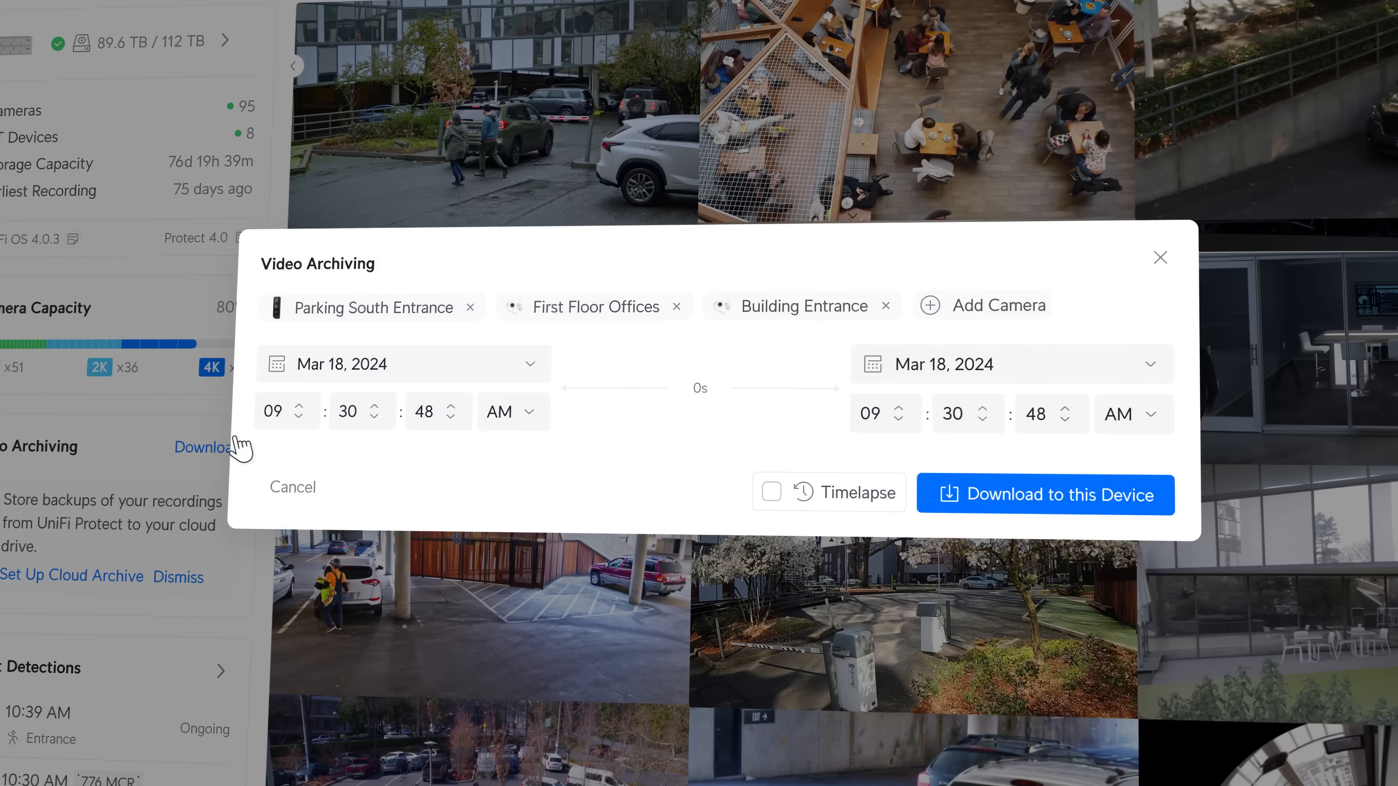
pyautogui.click(989, 406)
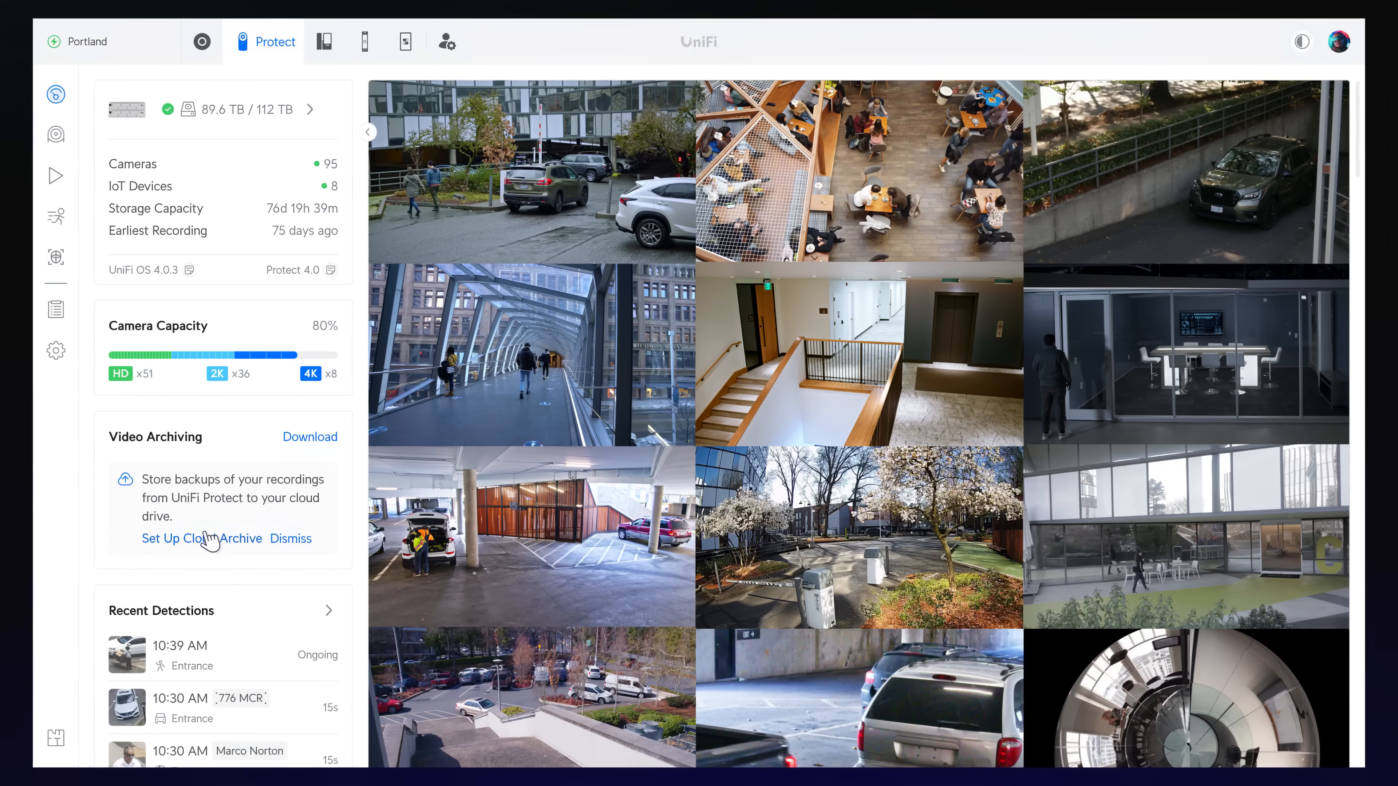
# Step: In Recording Manager, set recording to Always with the Continuous recording mode
pyautogui.click(202, 539)
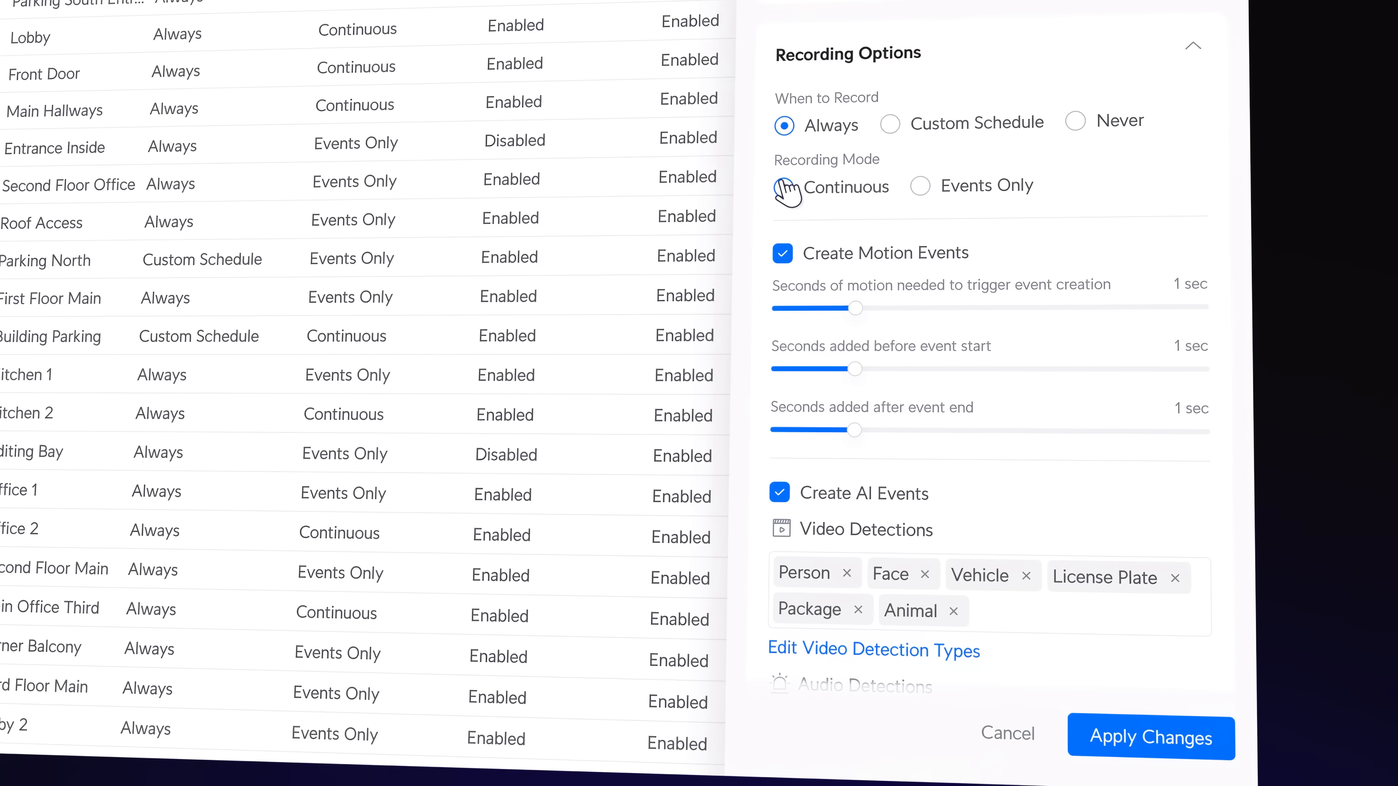
pyautogui.click(1149, 737)
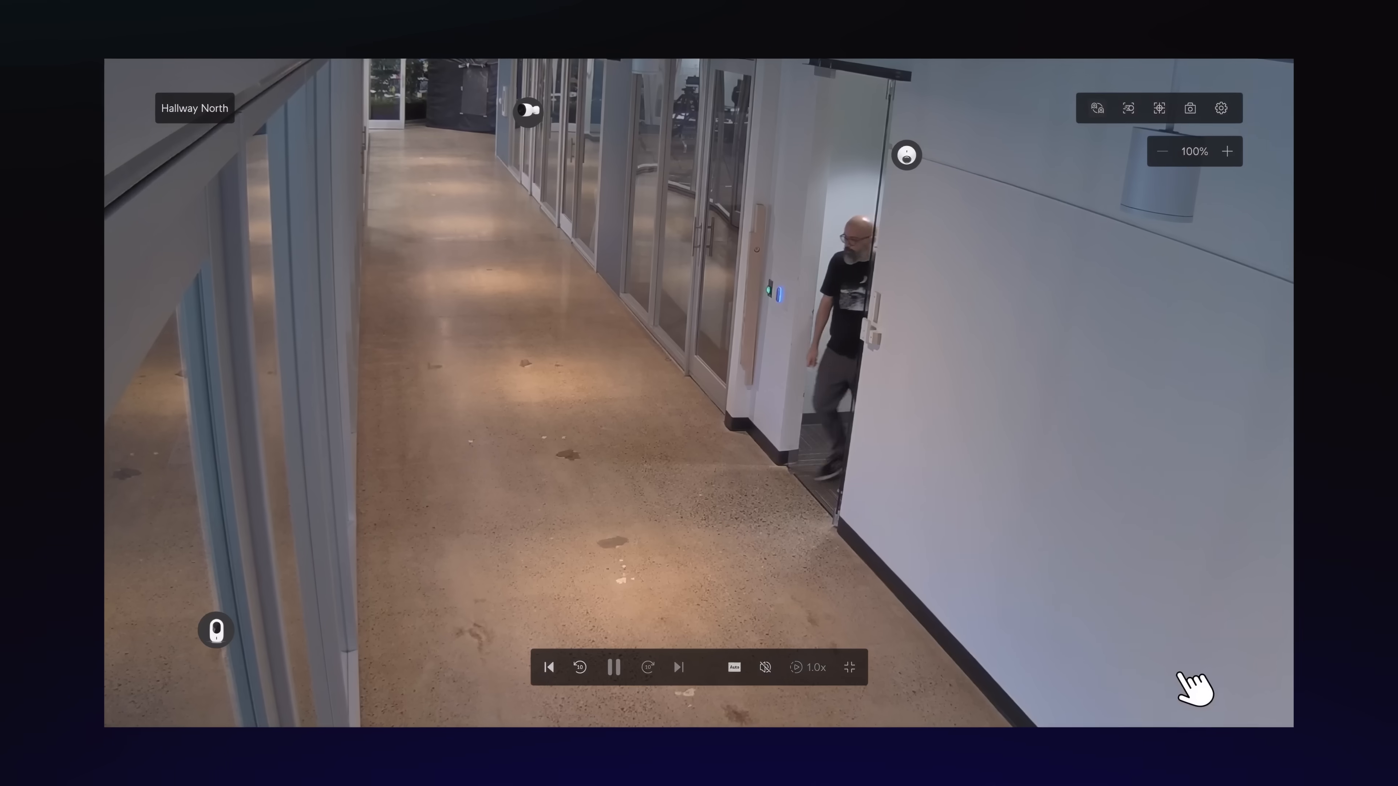
# Step: Show the Faces gallery in the Recognition section
pyautogui.click(905, 155)
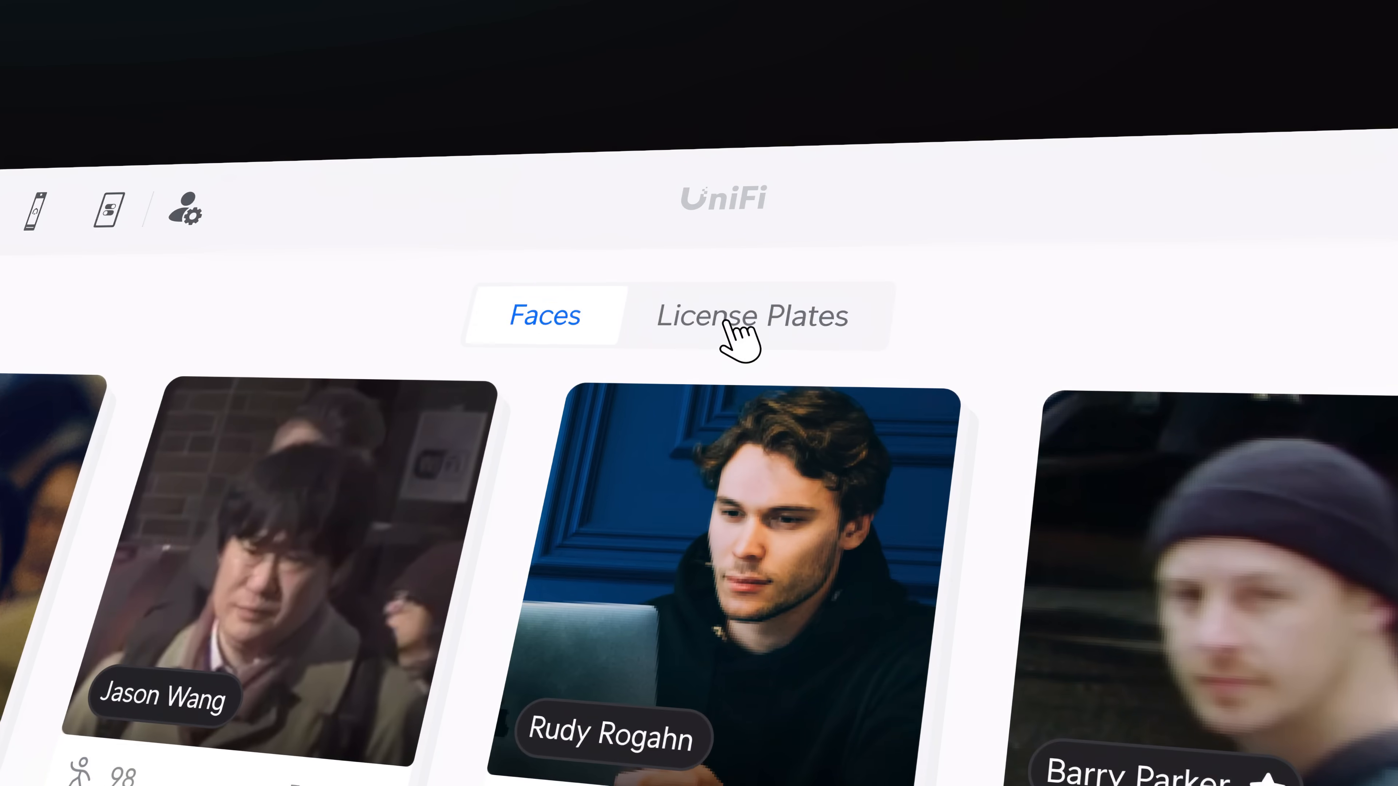
# Step: Switch the Recognition page from faces to recognized license plates
pyautogui.click(752, 317)
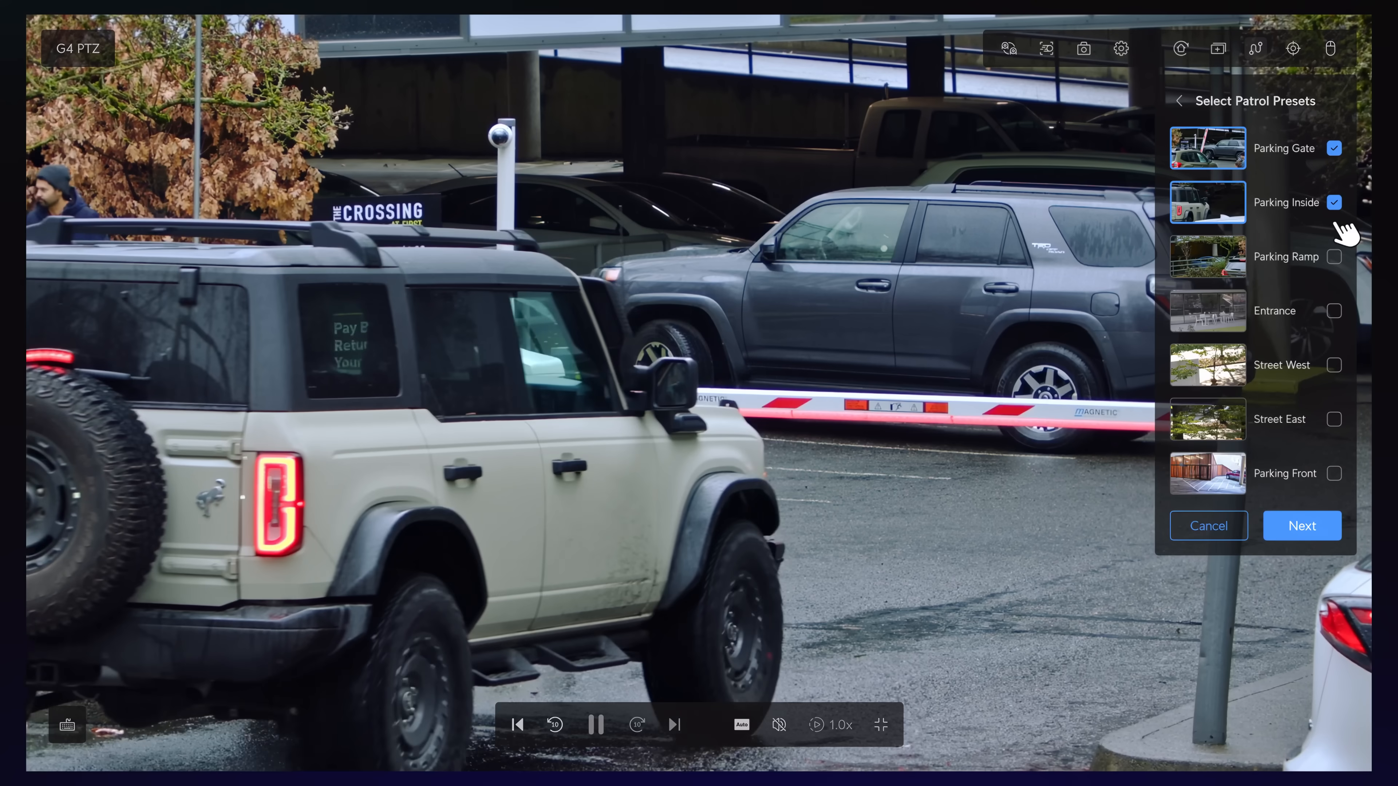
# Step: Continue to patrol settings with the Parking Gate and Parking Inside presets selected
pyautogui.click(1300, 525)
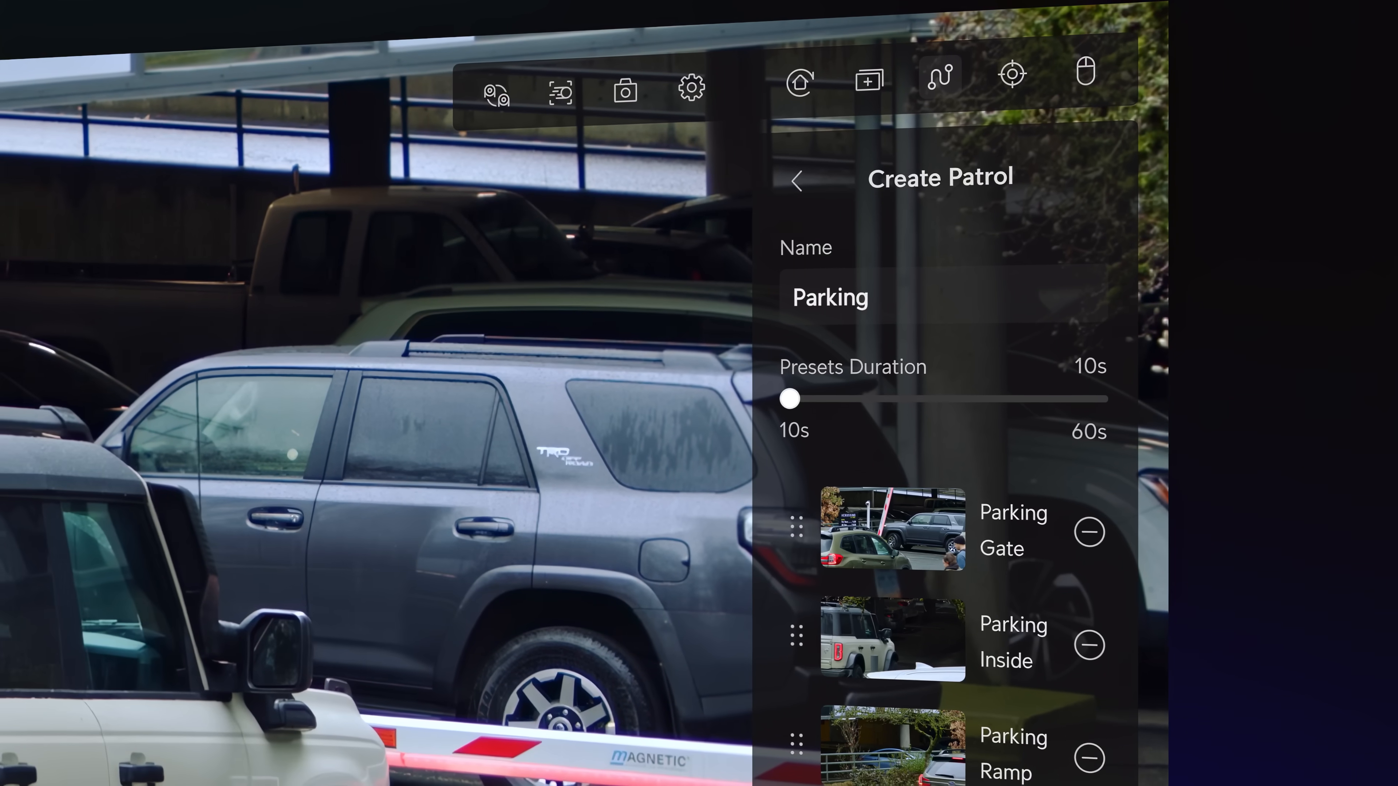